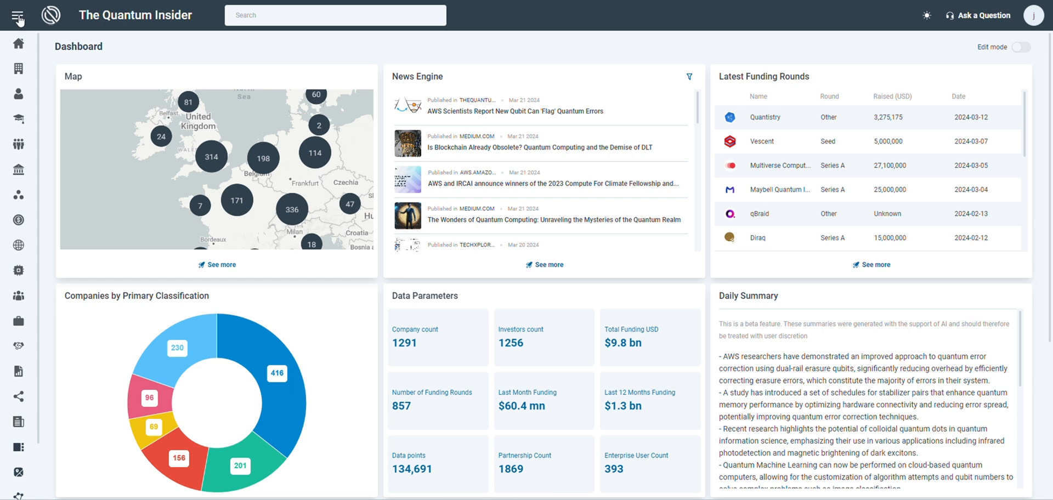
Step: Expand the left sidebar to show feature names beside their icons
{"action": "left_click", "coordinate": [18, 15]}
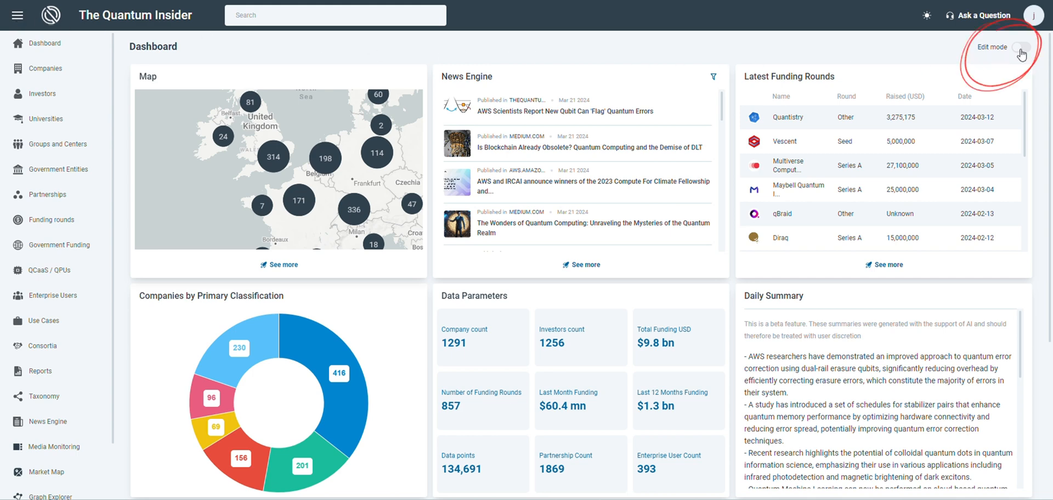
Step: Enter dashboard edit mode for a larger map and data updates, then go to Market Map
{"action": "left_click", "coordinate": [1021, 47]}
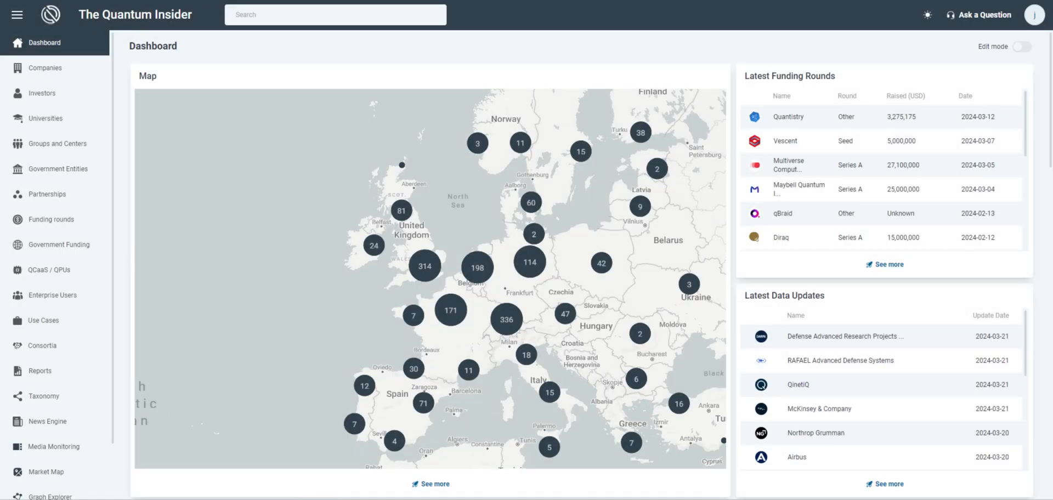
{"action": "left_click", "coordinate": [46, 471]}
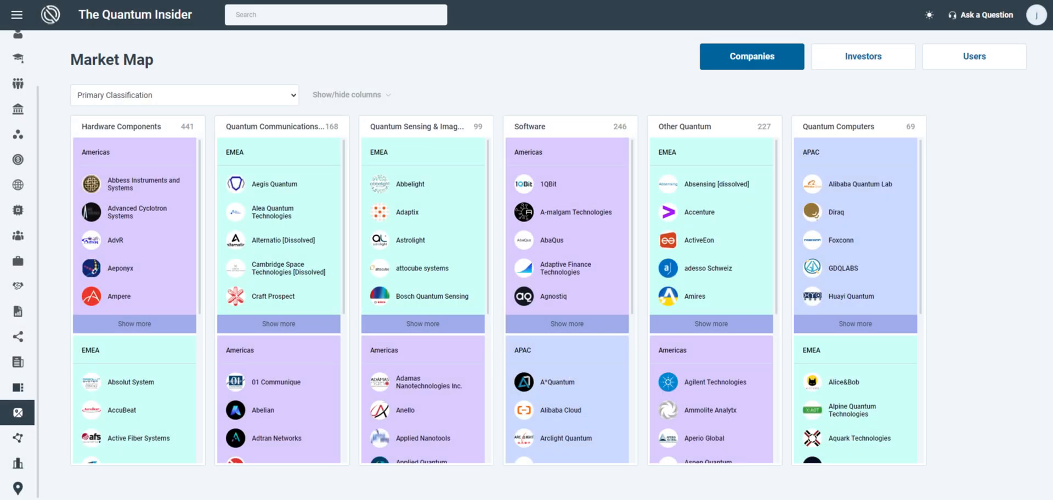